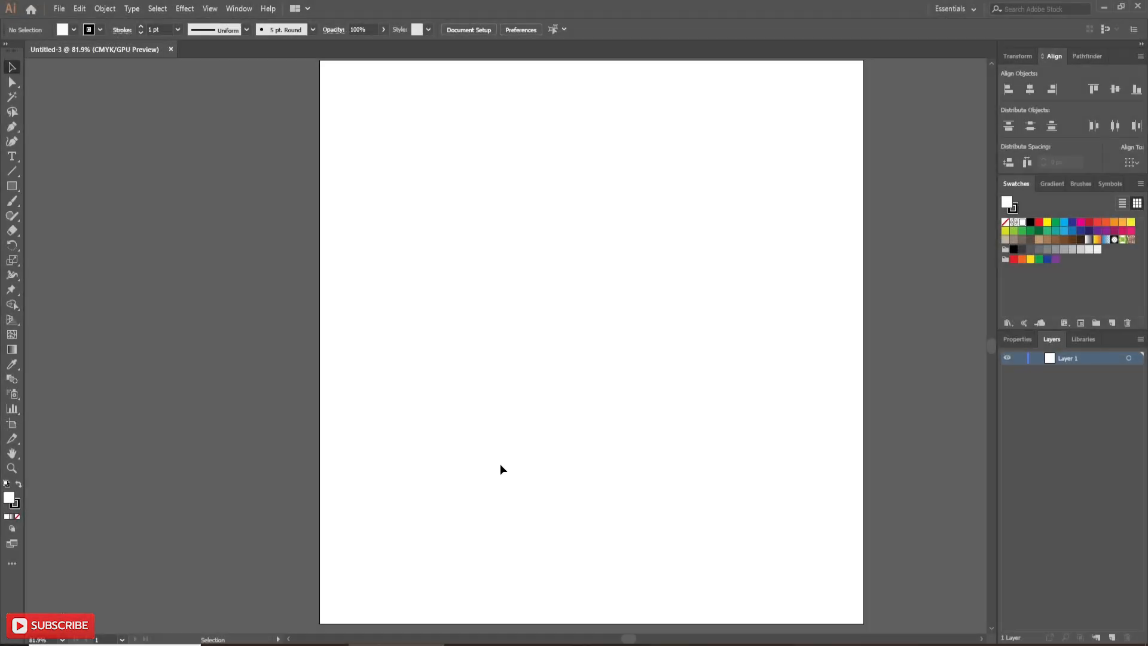
- With the Type Tool active, set the font to Myriad Variable Concept at 48 pt
click(12, 156)
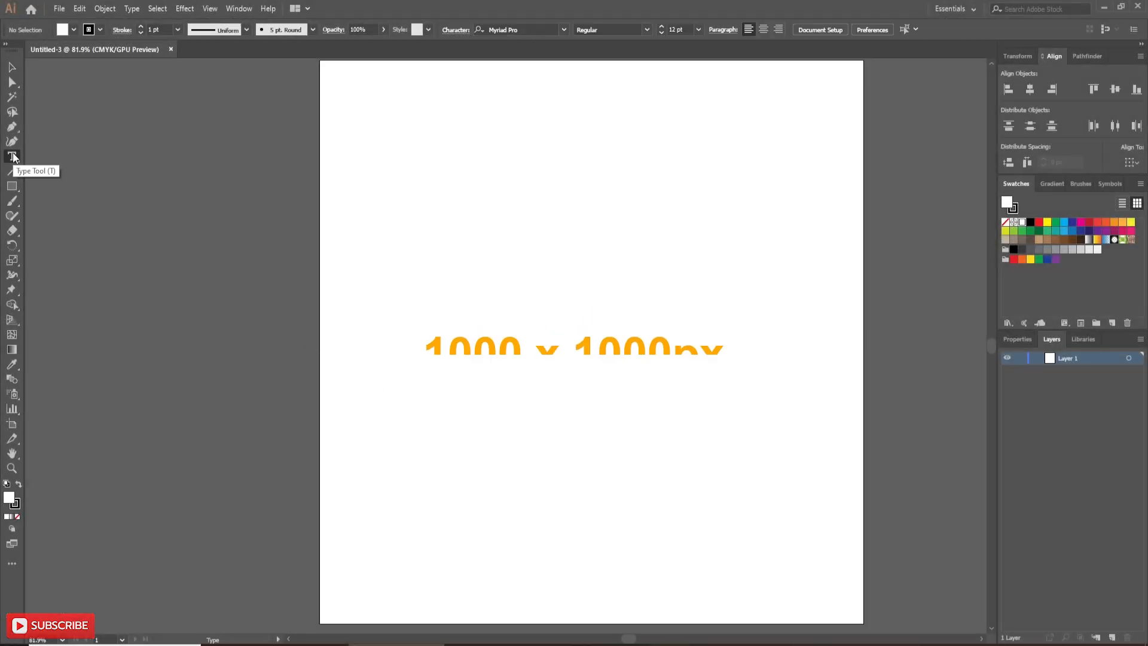
click(564, 30)
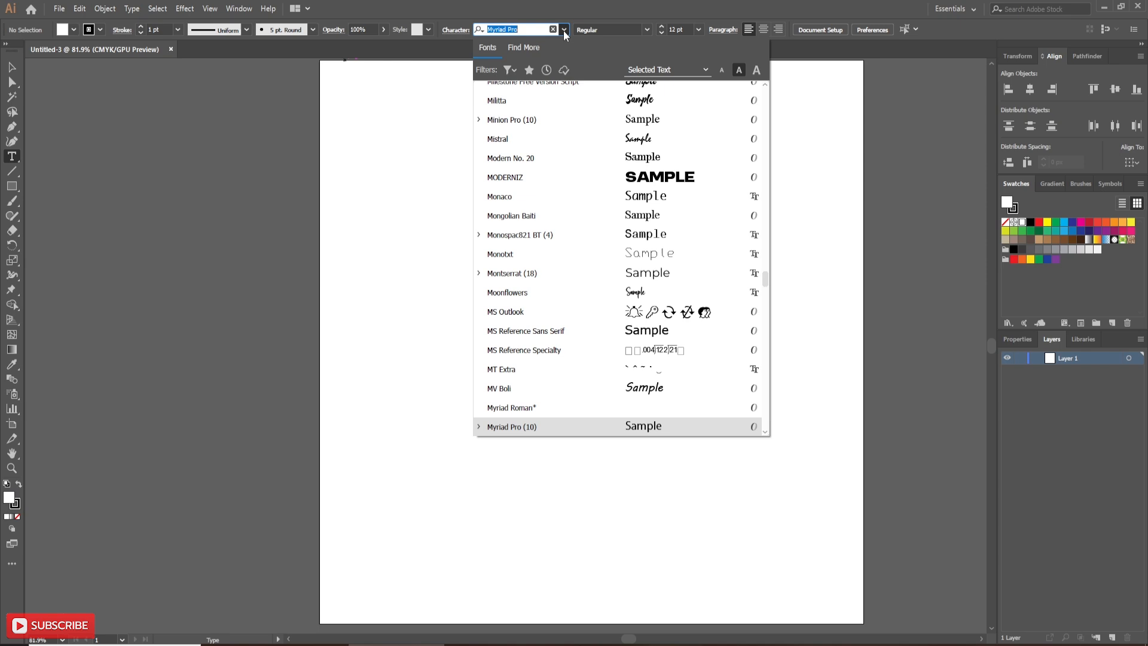
scroll(up, 3)
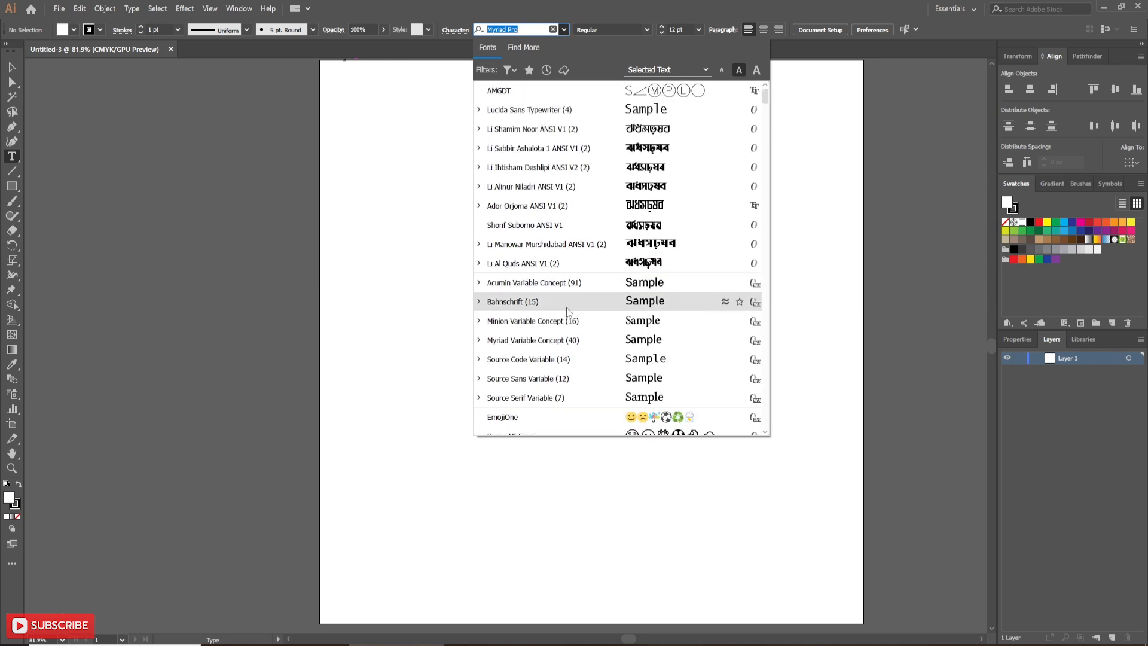
mouse_move(546, 340)
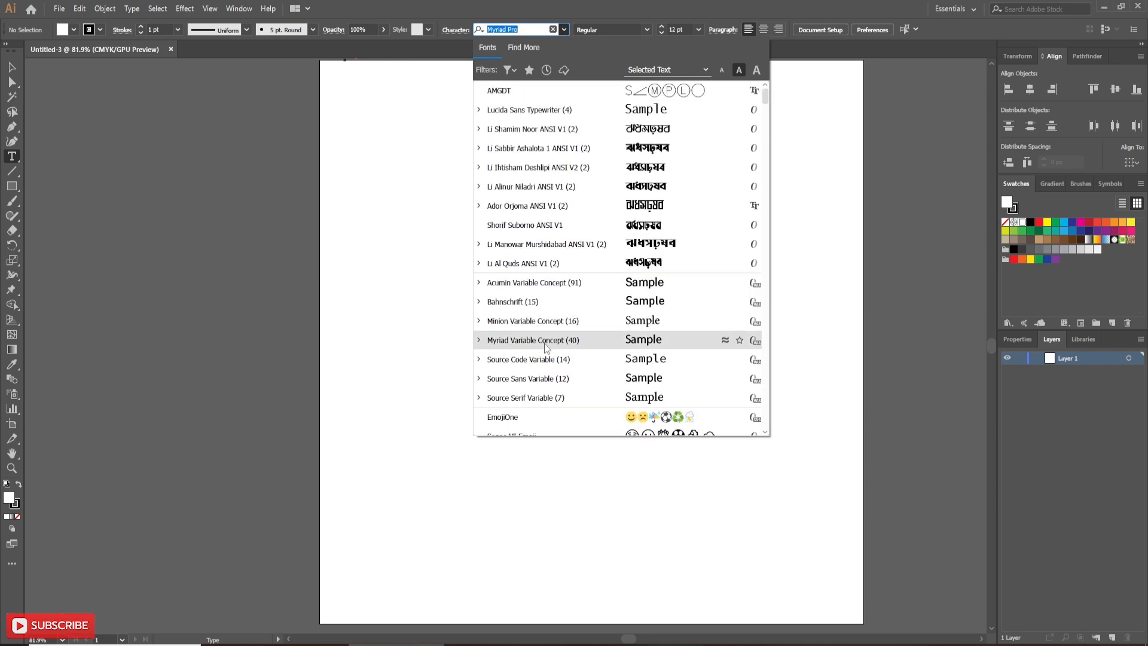
click(532, 339)
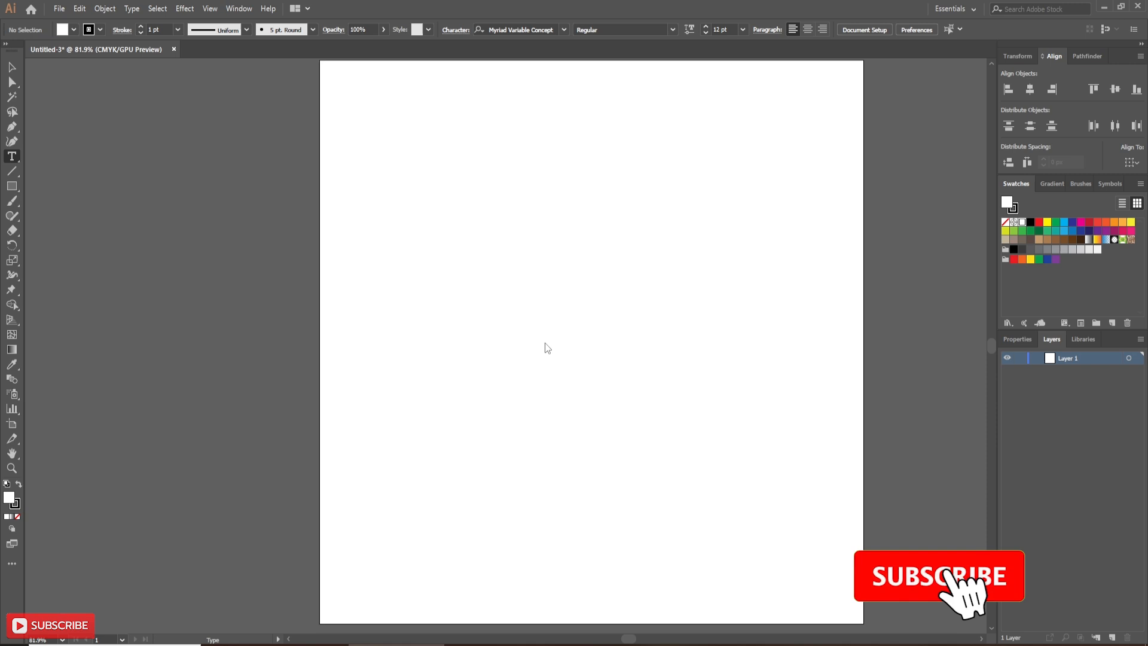
click(743, 29)
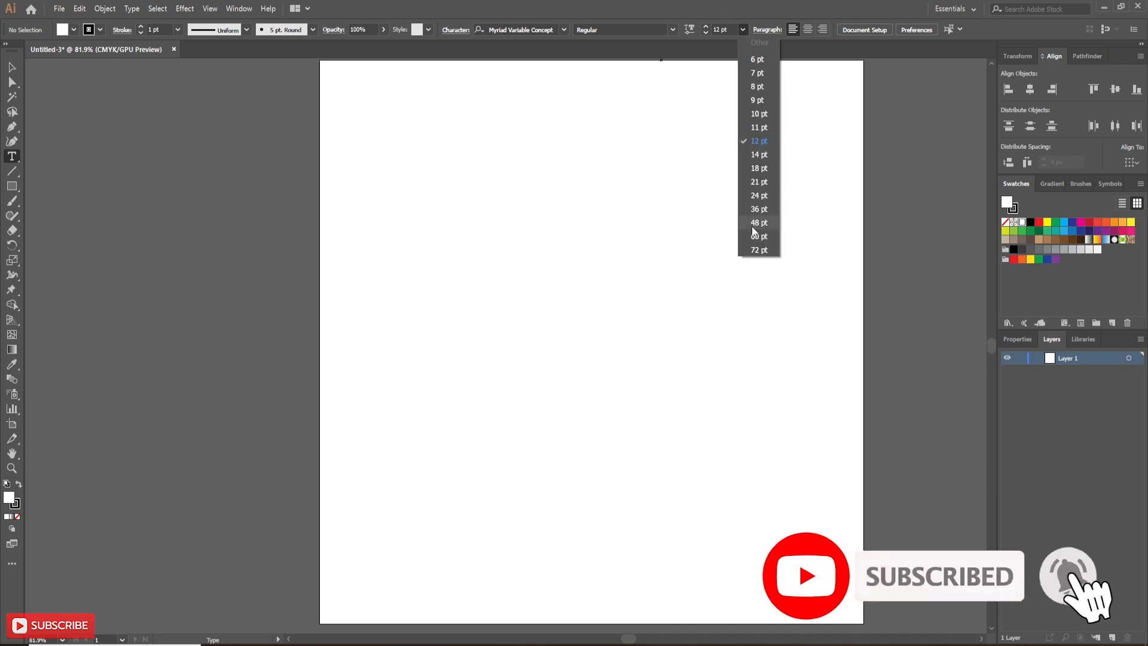
click(759, 222)
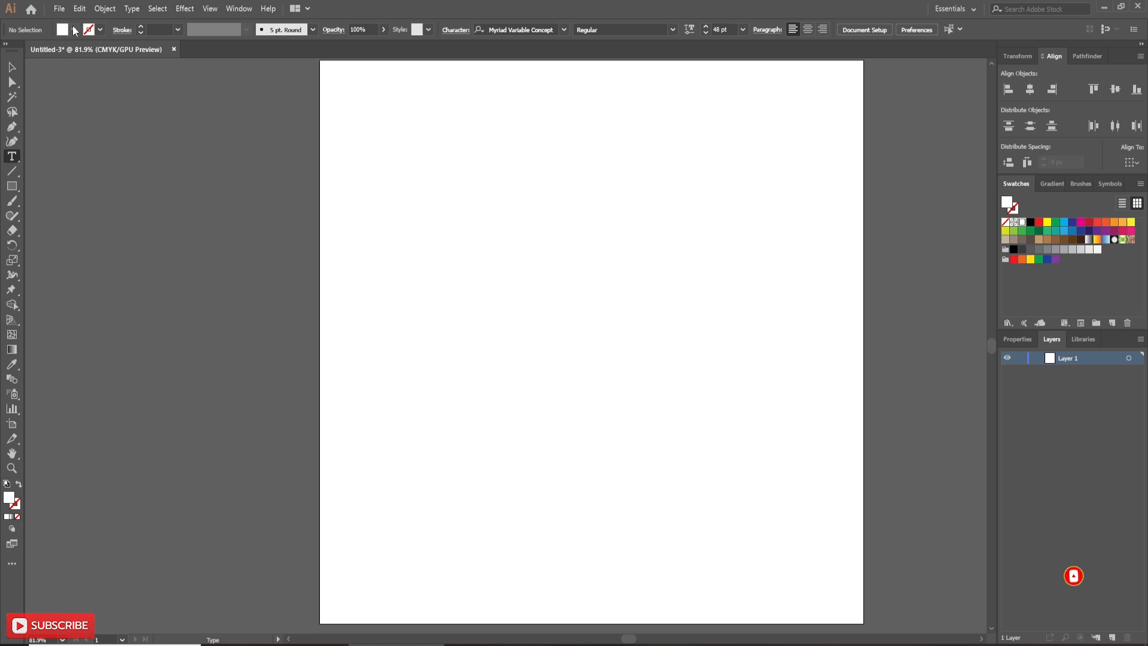
- Type the word 'GRAPHICS' on the artboard
click(63, 30)
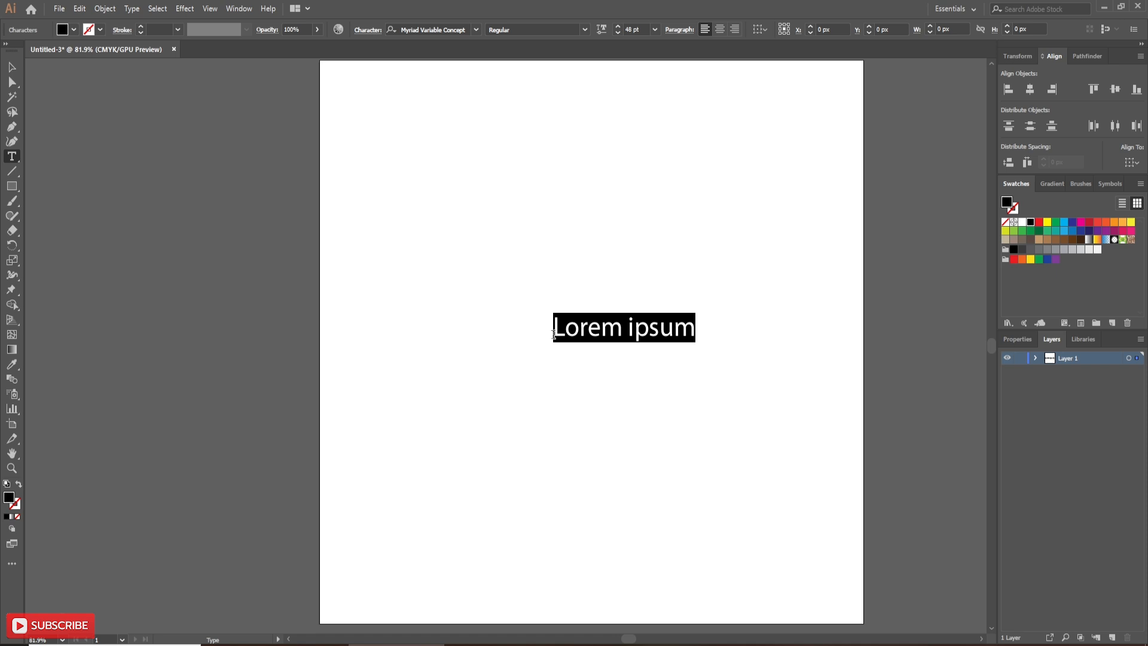
text(GRAPHICS)
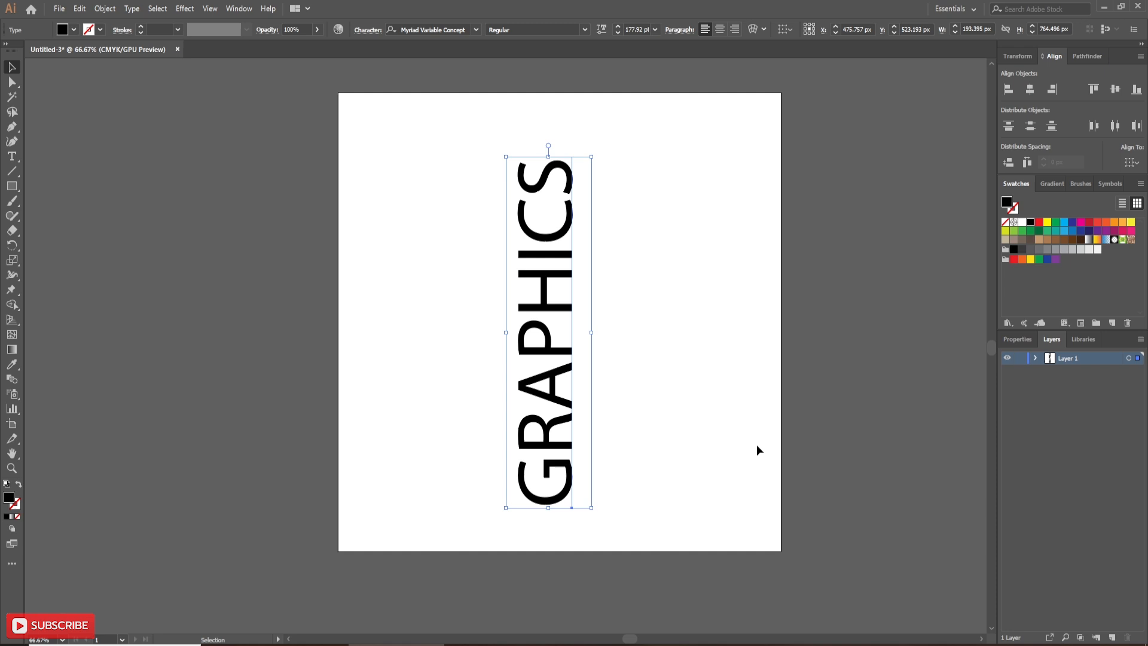
- Apply the 3D Rotate effect with the Isometric Top position to the GRAPHICS text
click(184, 8)
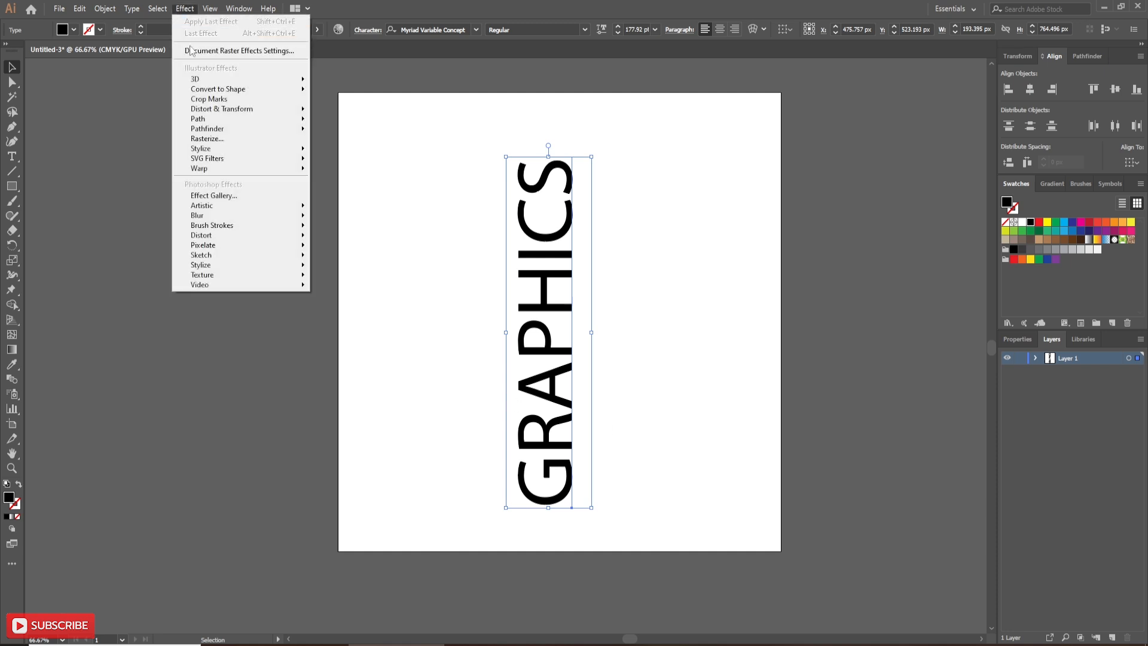
mouse_move(212, 79)
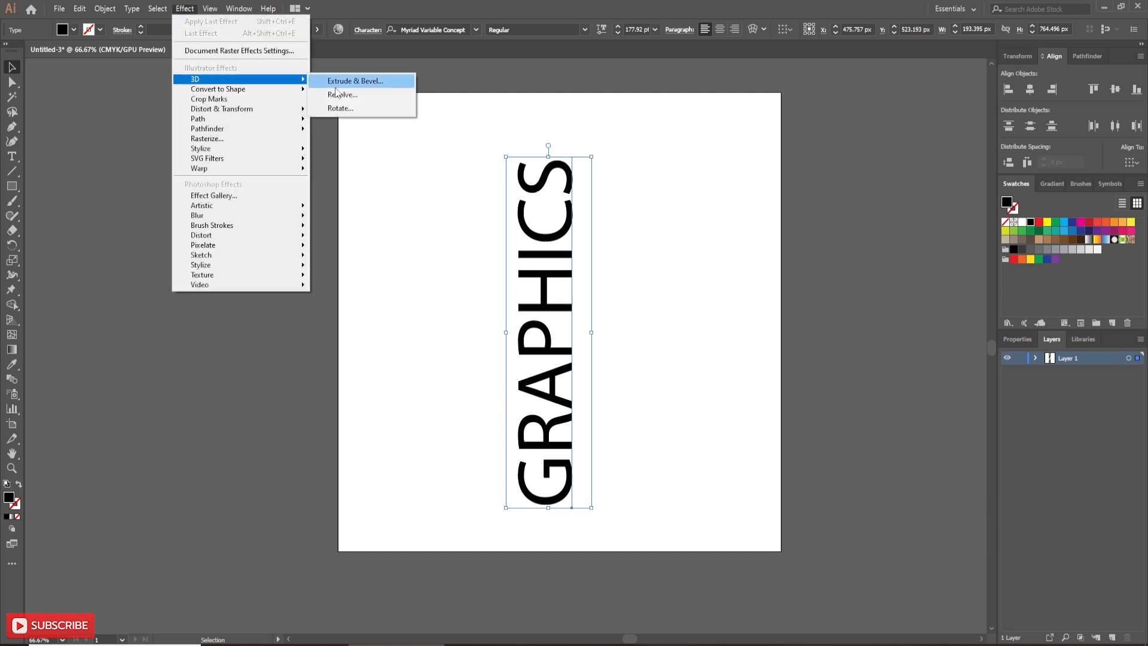
click(340, 108)
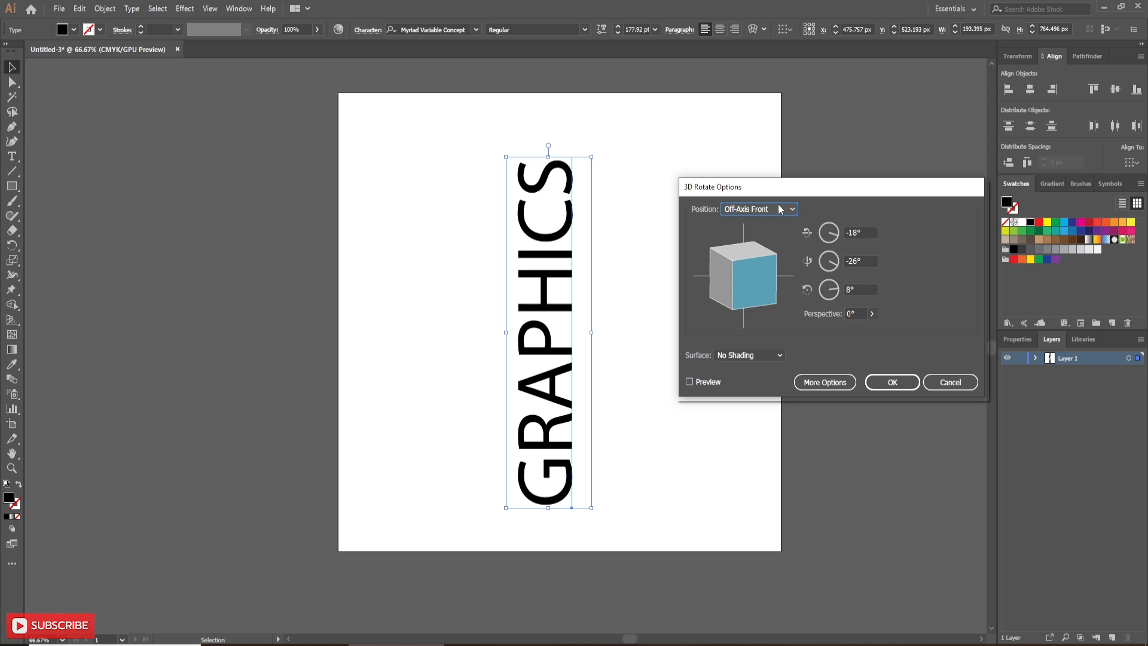
click(759, 209)
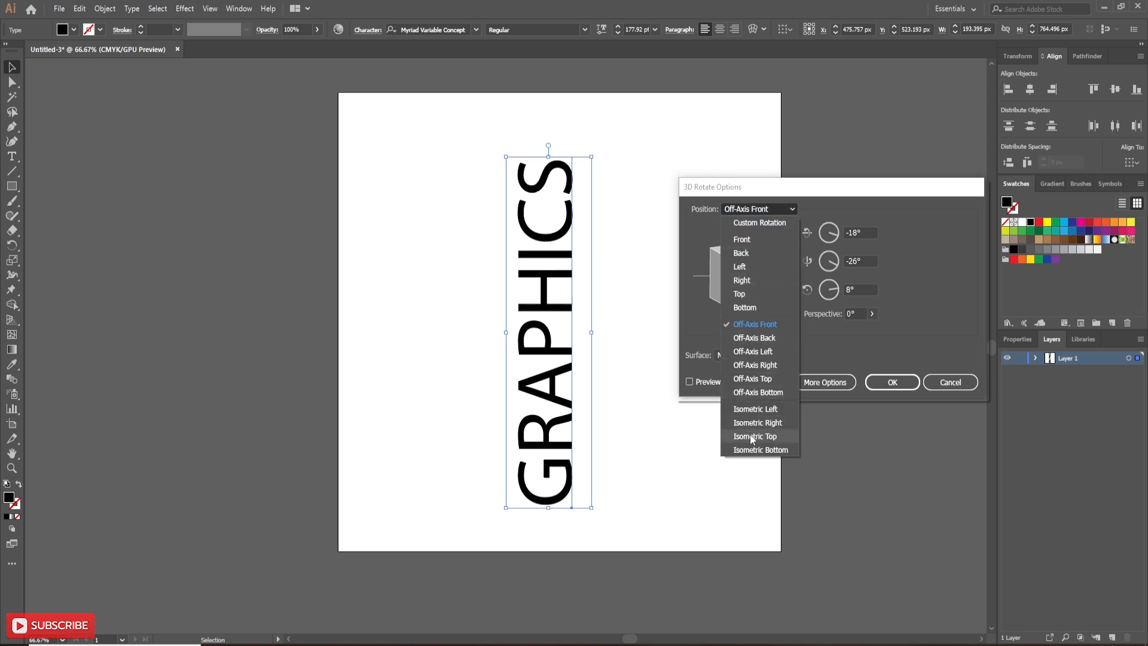
click(754, 435)
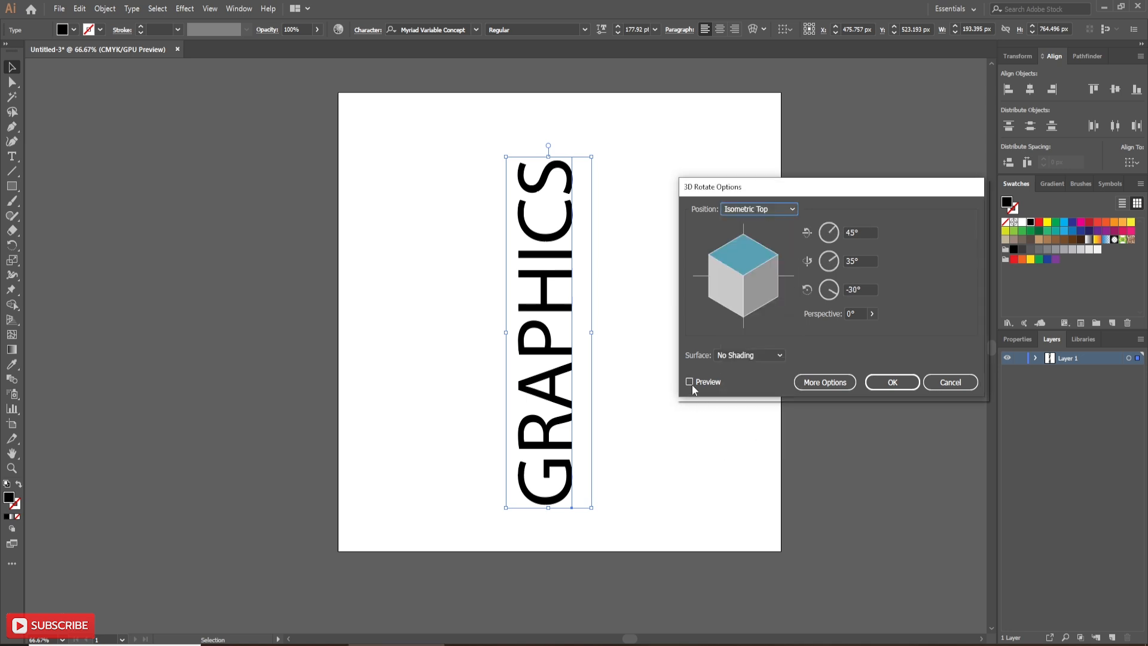
click(688, 381)
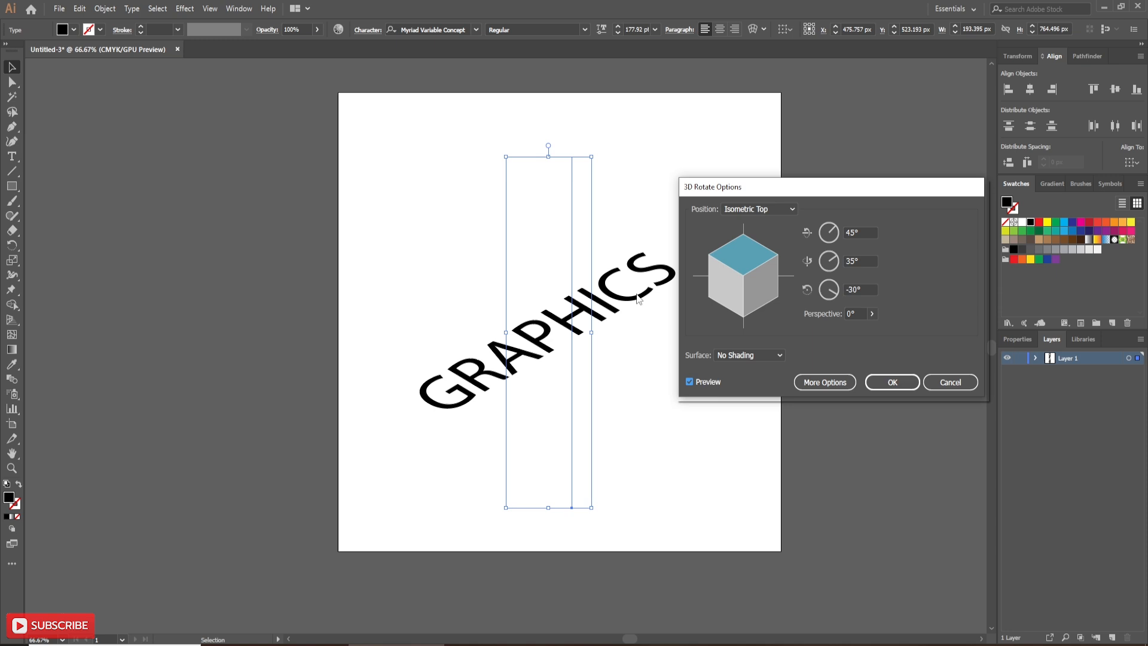
click(891, 381)
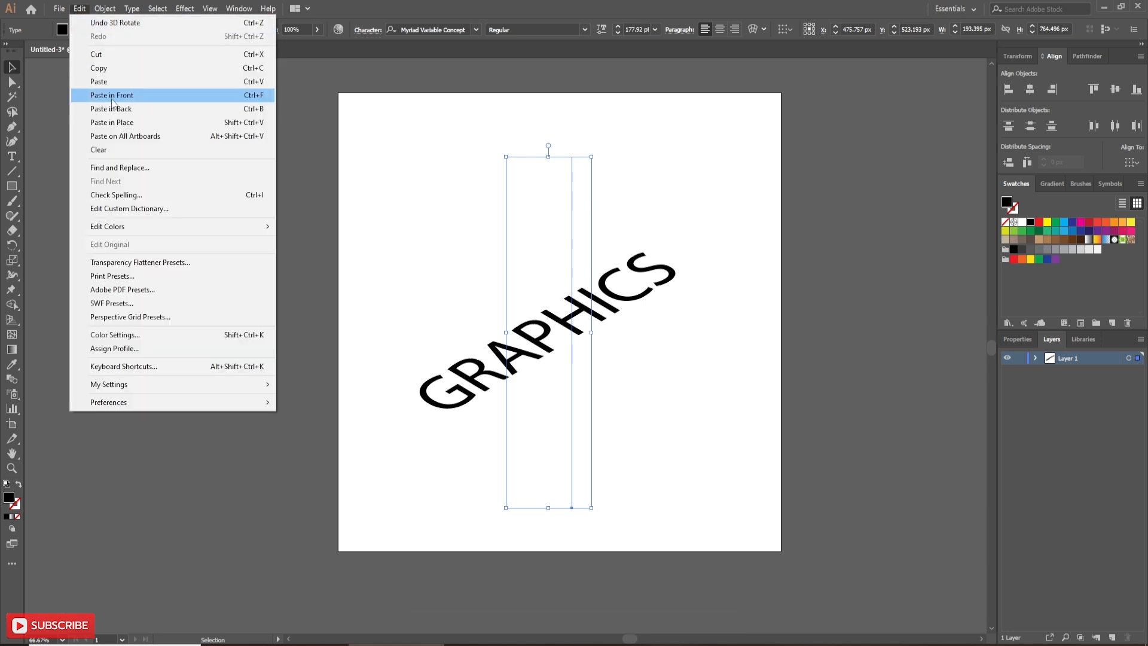
- Paste a copy of the tilted GRAPHICS text in front of the original
click(111, 95)
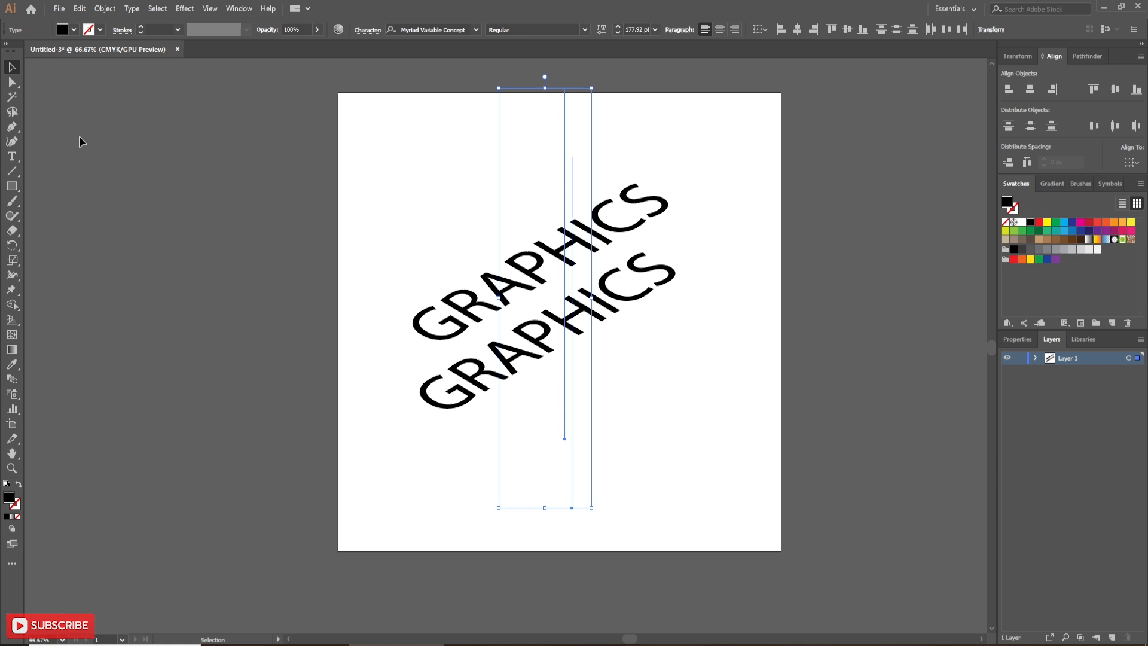
click(104, 8)
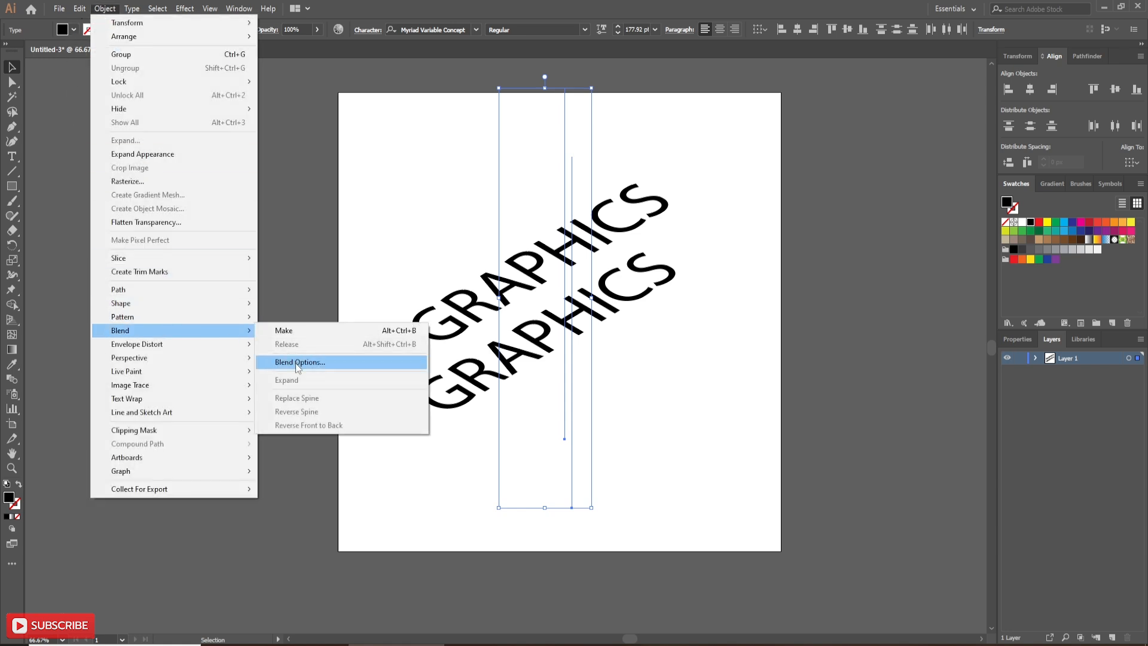
- Set blend options to 100 specified steps and make the blend between both texts
click(299, 362)
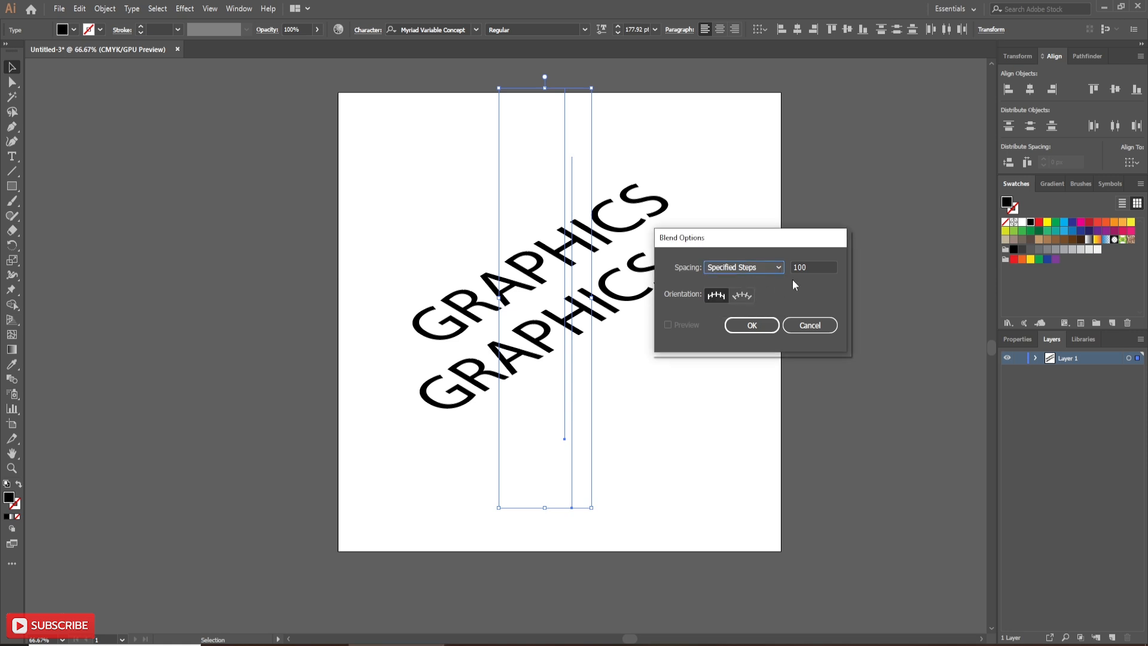
click(751, 325)
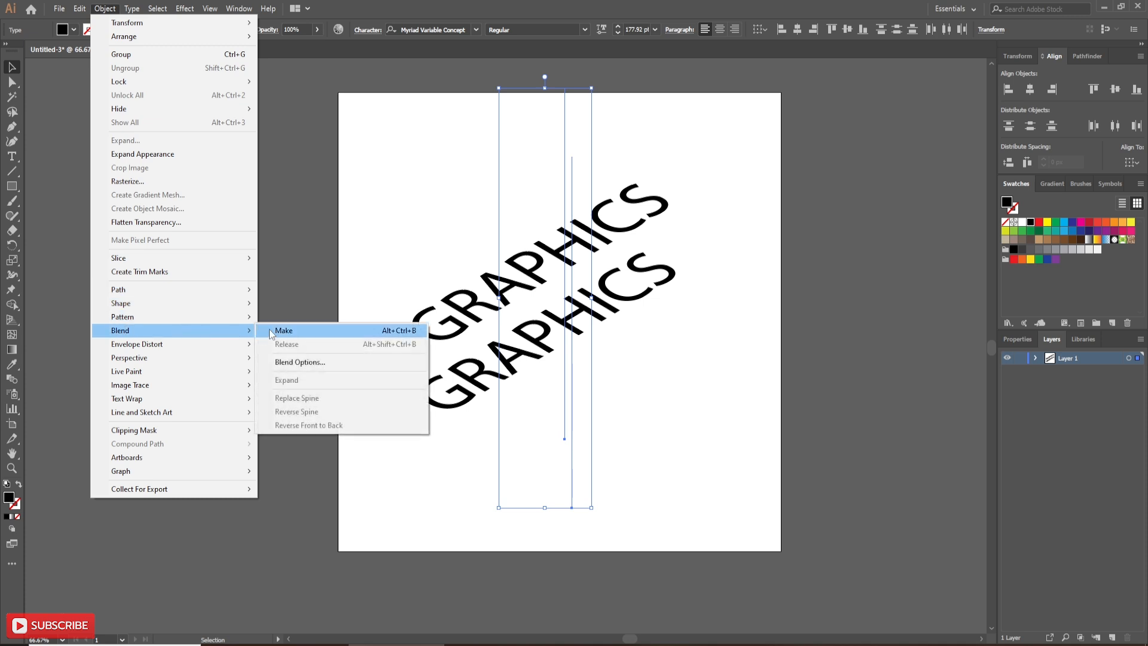
click(284, 330)
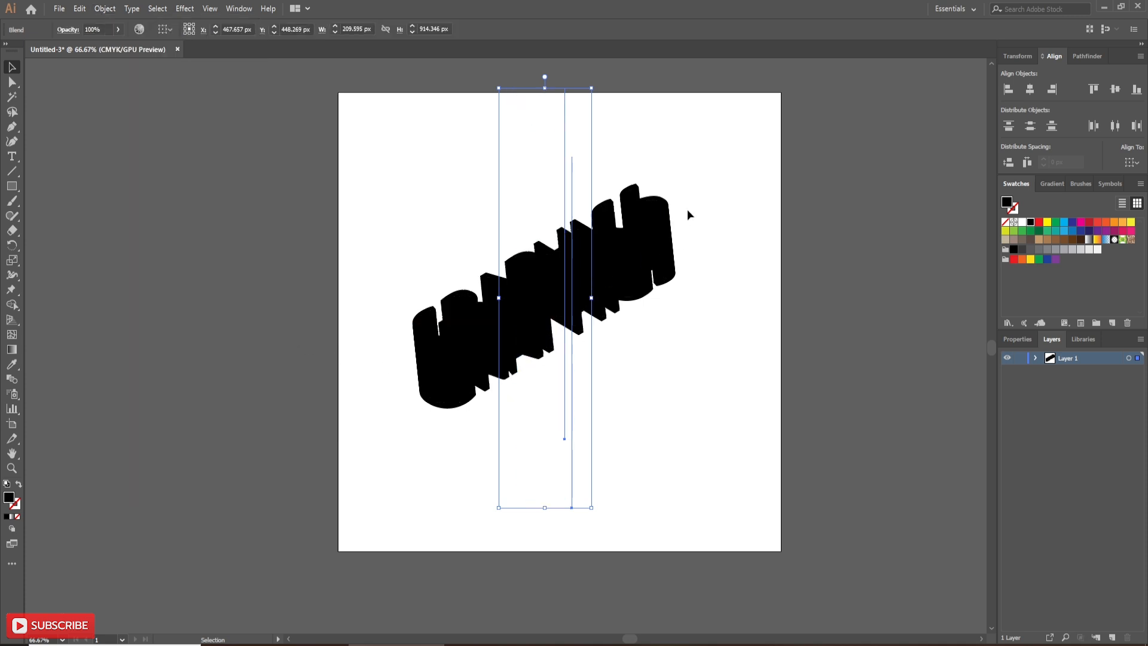
mouse_move(420, 450)
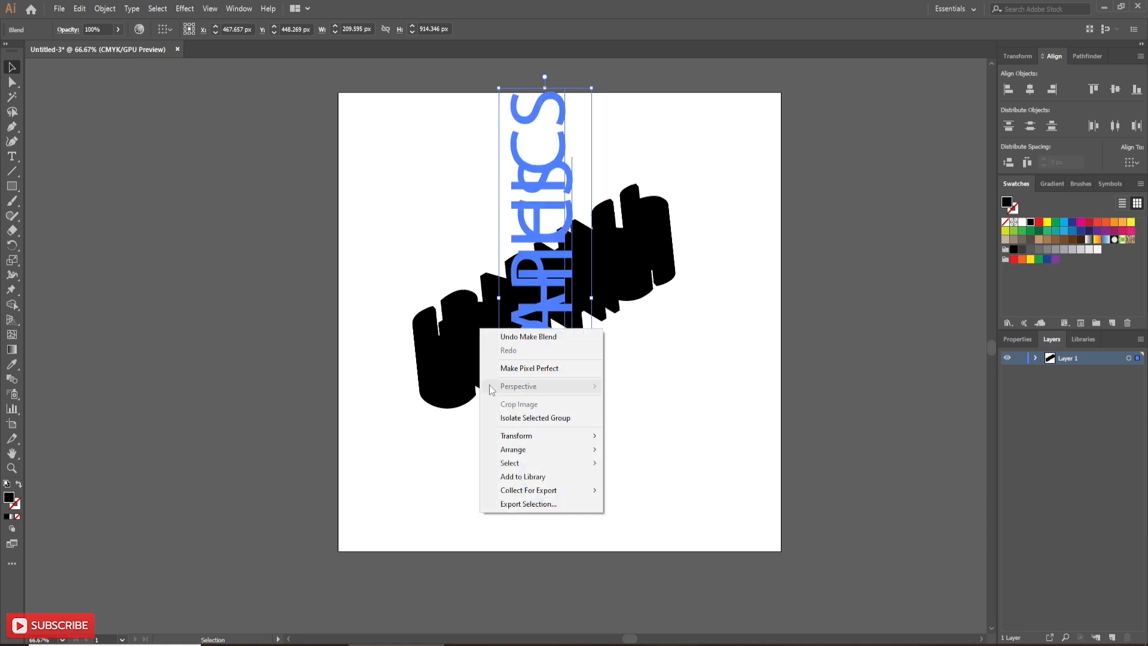
- Isolate the blend group and fill the top GRAPHICS copy with white
click(534, 417)
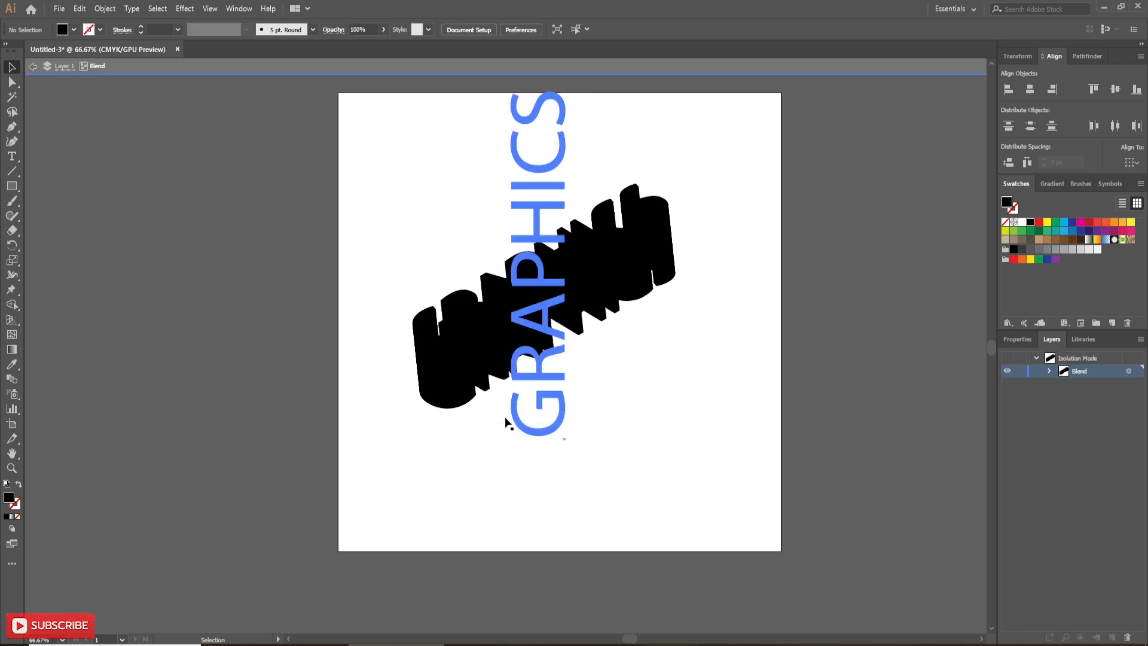
mouse_move(511, 349)
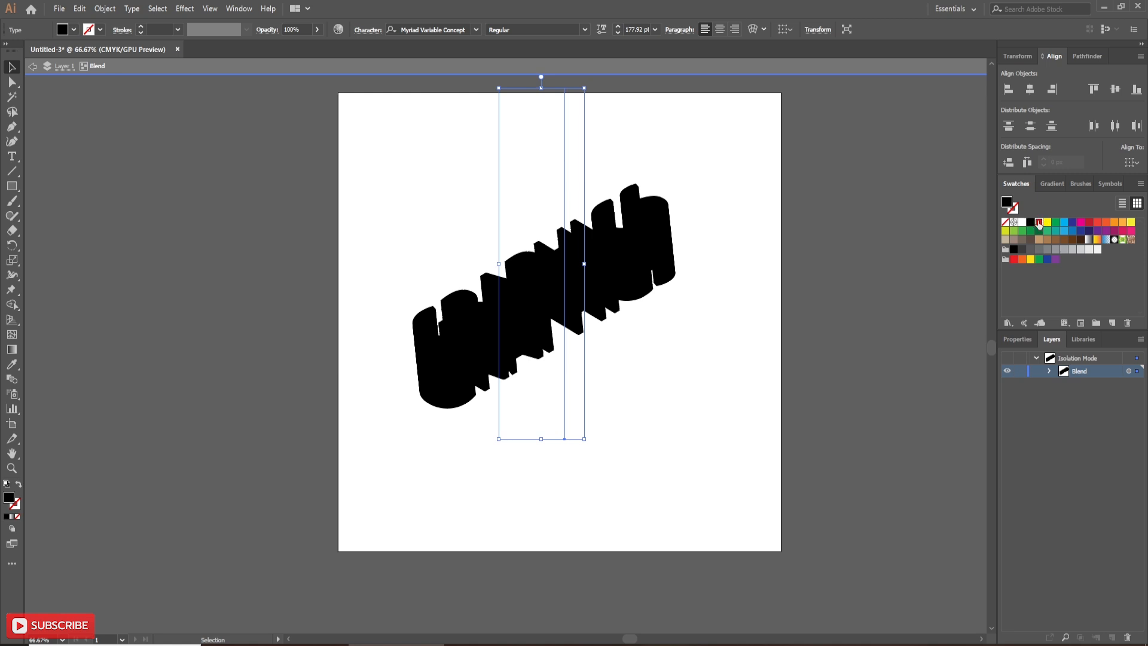
click(1030, 231)
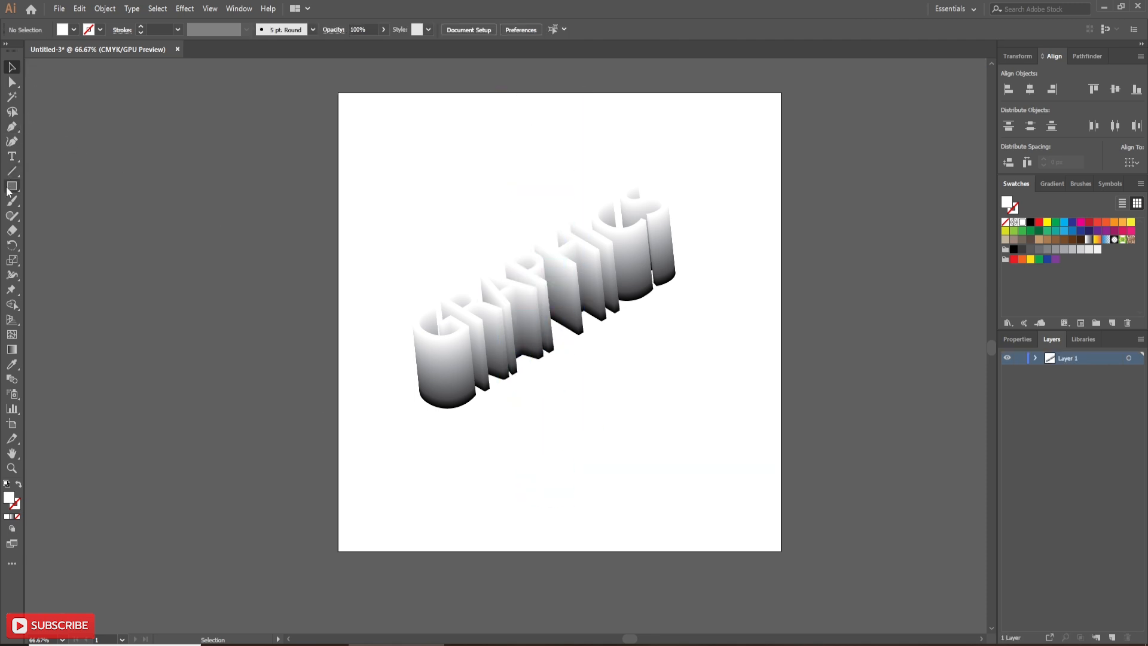
- Draw an artboard-sized black square, send it to back, and expand Layer 1
drag(339, 95, 401, 188)
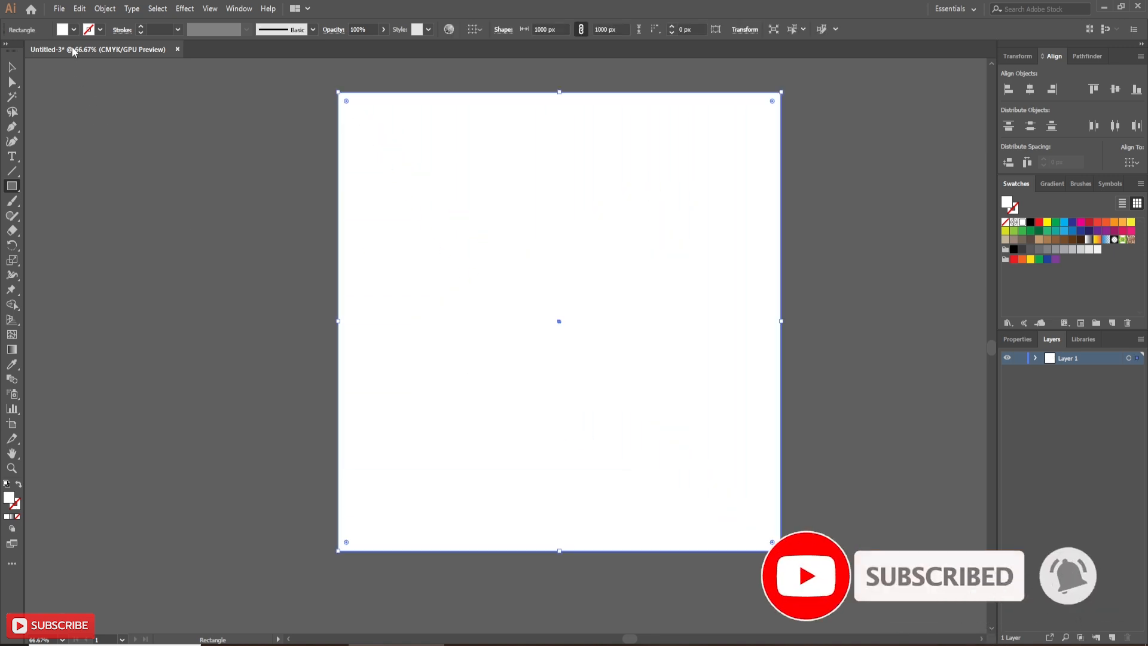
click(75, 30)
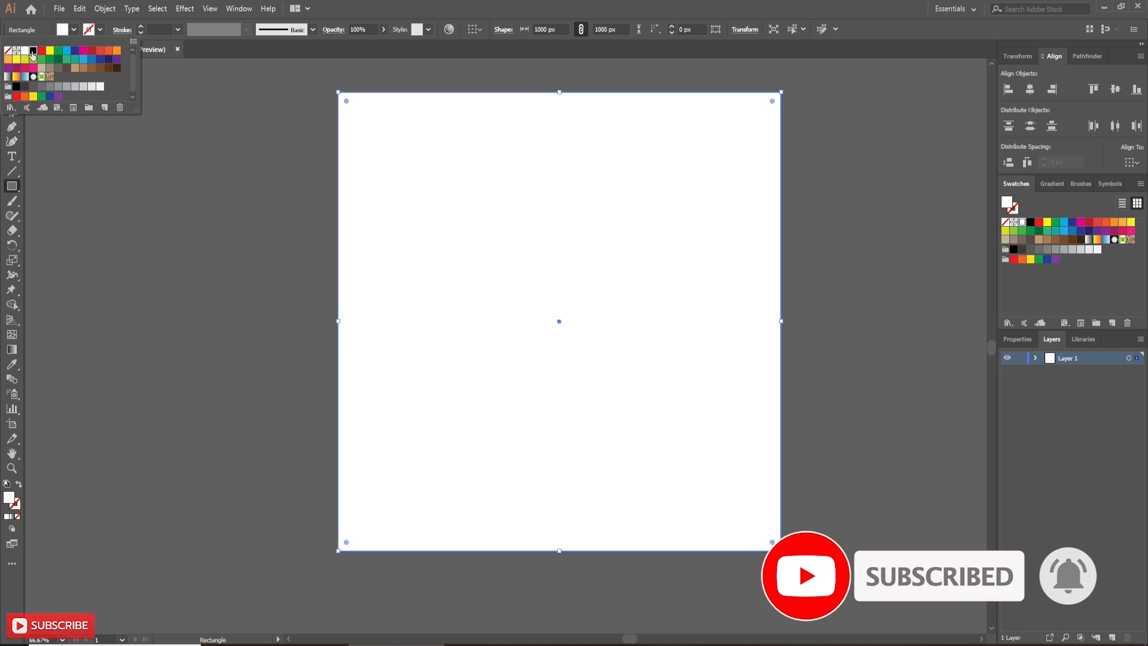
click(16, 58)
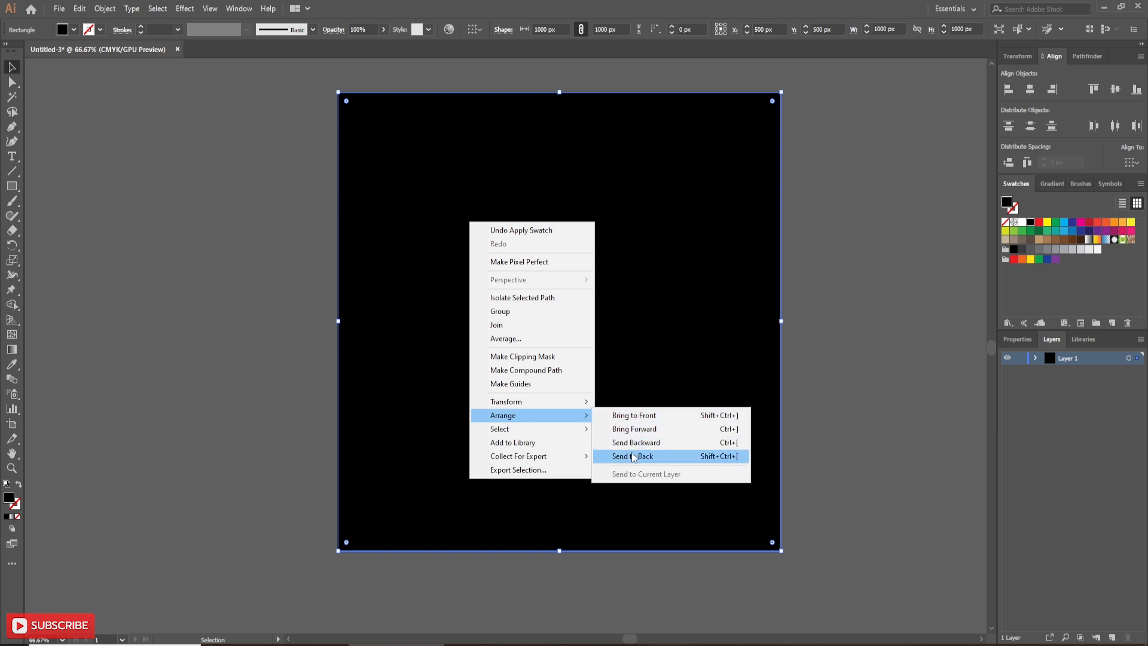
click(632, 455)
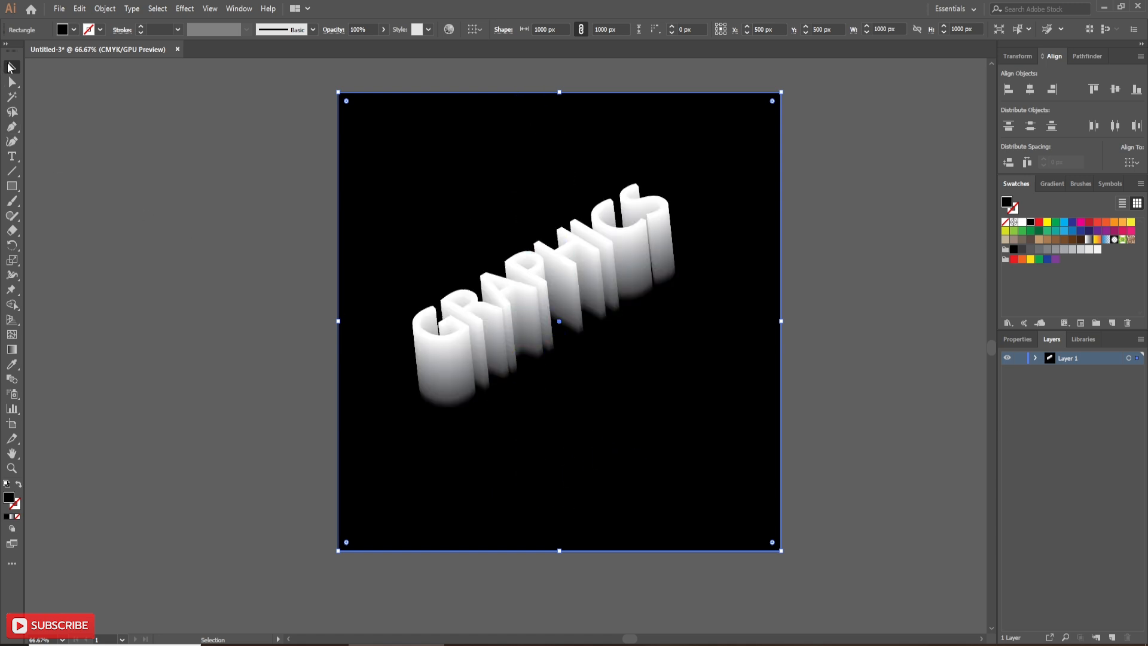
mouse_move(1040, 362)
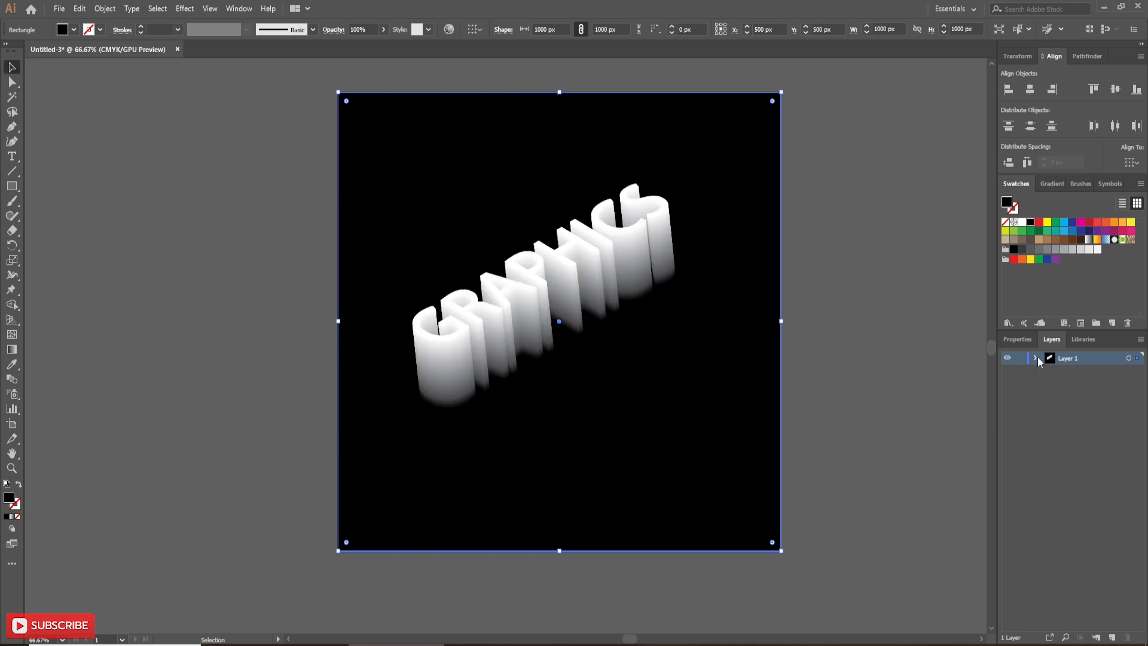
click(1035, 357)
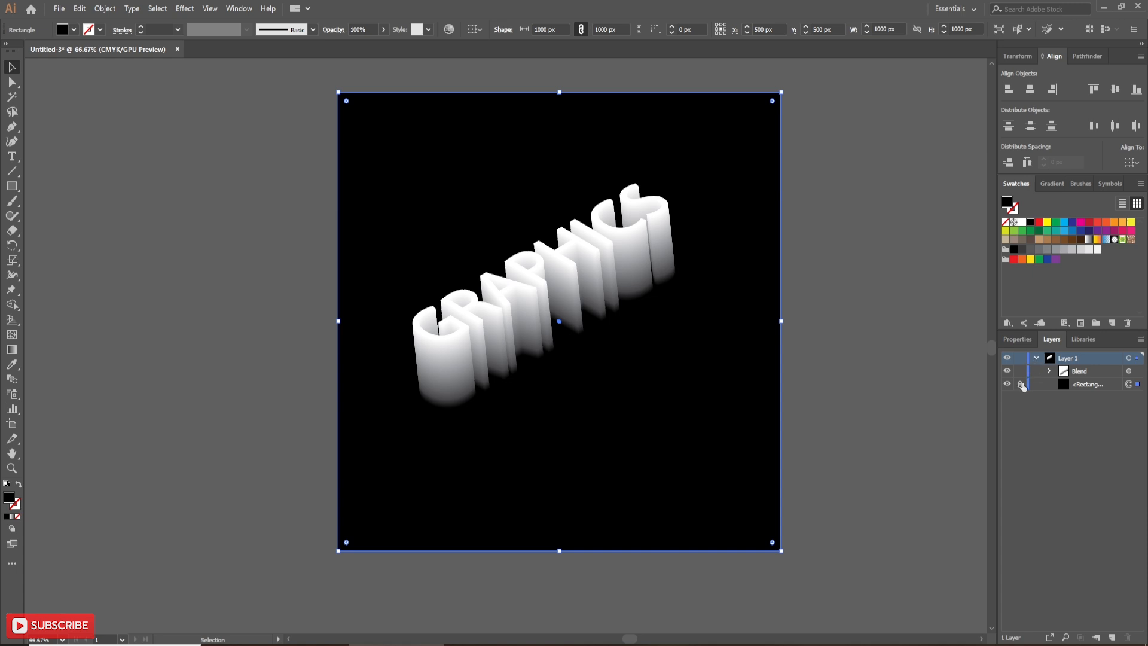